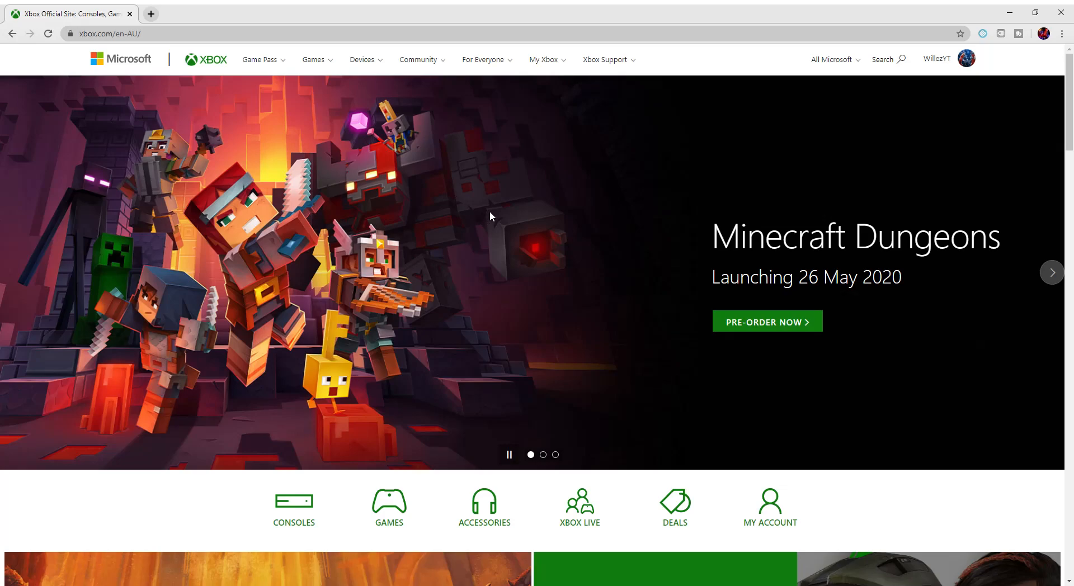
{"action": "mouse_move", "coordinate": [687, 367]}
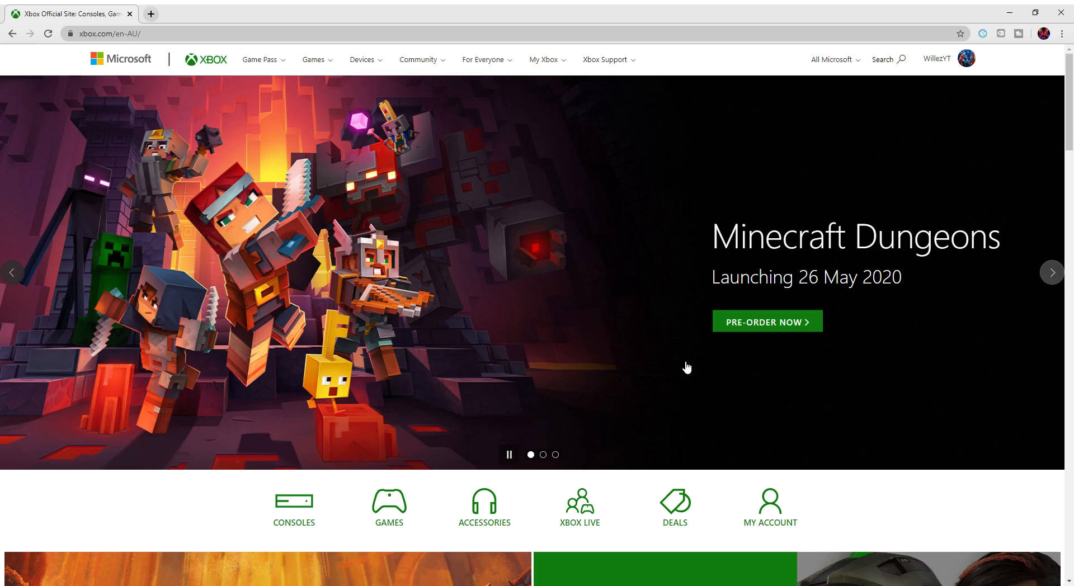
{"action": "mouse_move", "coordinate": [449, 224]}
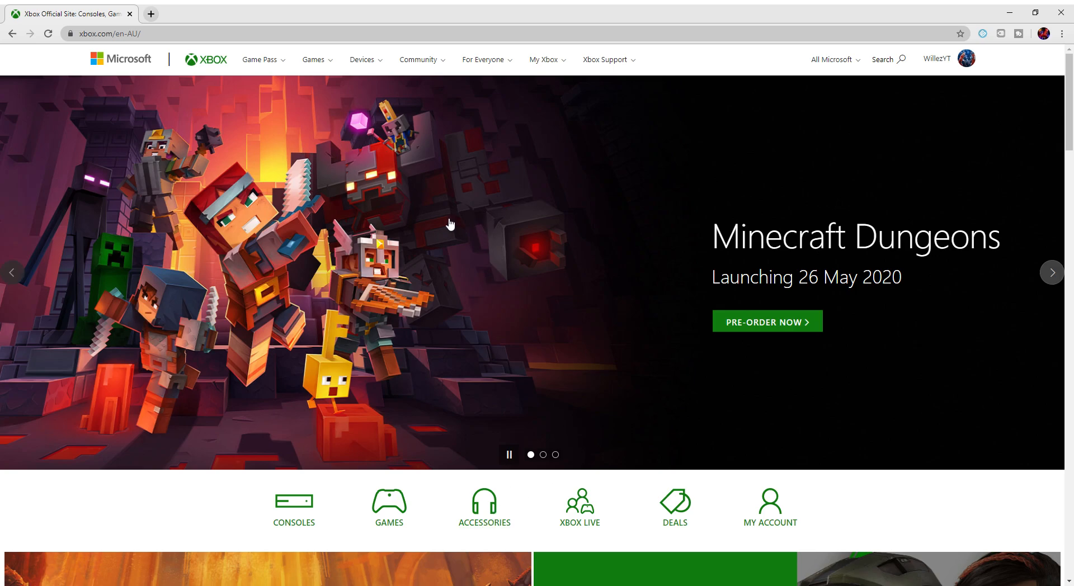
{"action": "mouse_move", "coordinate": [974, 131]}
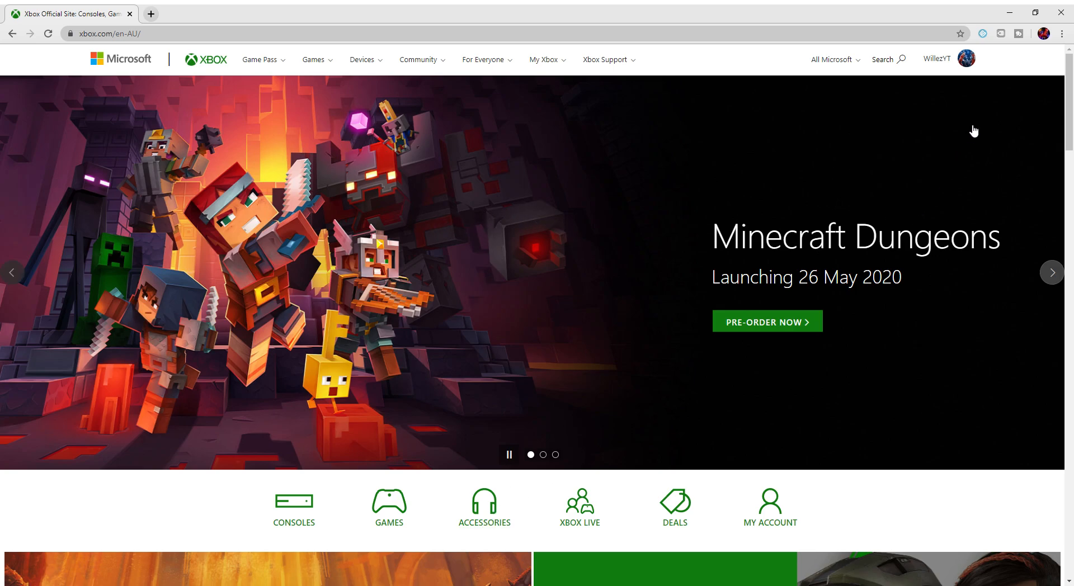
{"action": "mouse_move", "coordinate": [789, 199]}
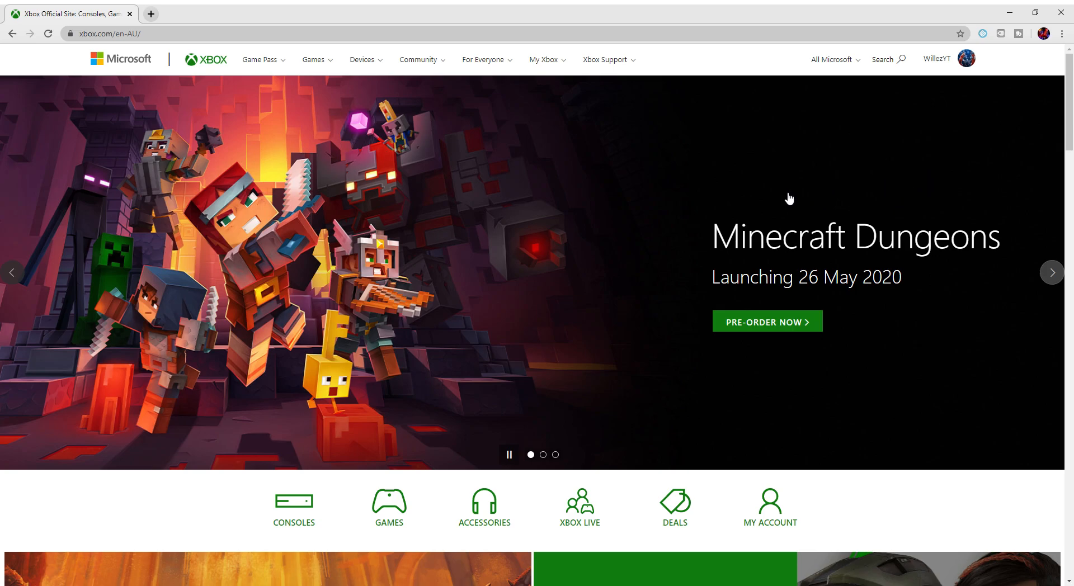
{"action": "mouse_move", "coordinate": [697, 227]}
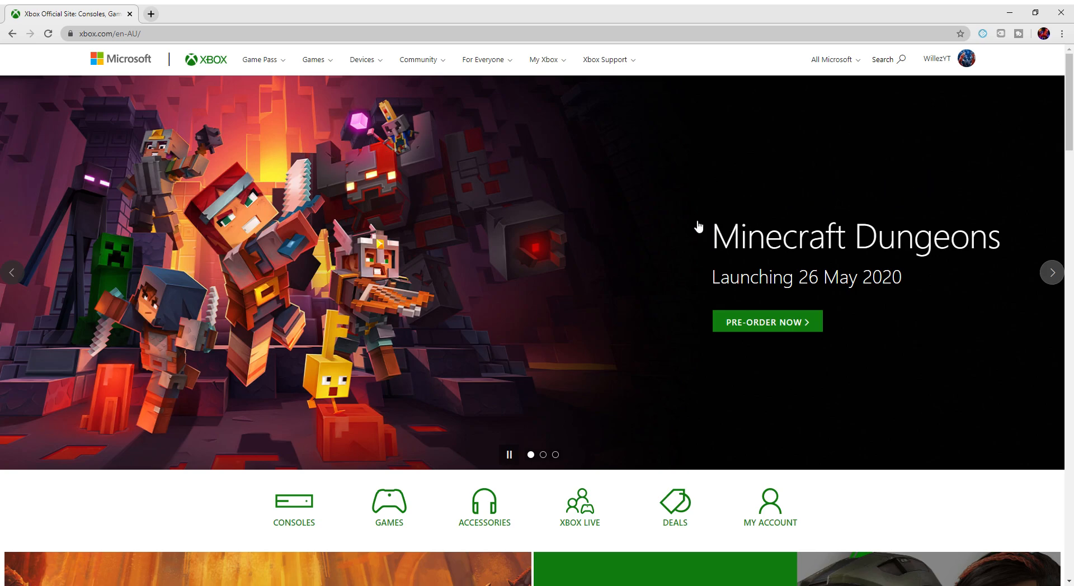
{"action": "mouse_move", "coordinate": [628, 275]}
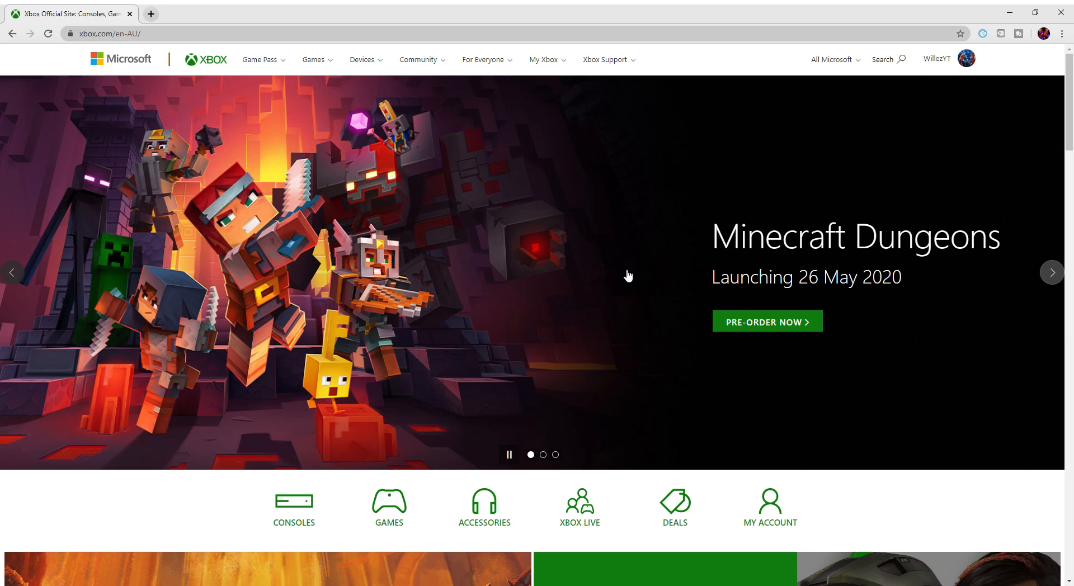
{"action": "mouse_move", "coordinate": [519, 307]}
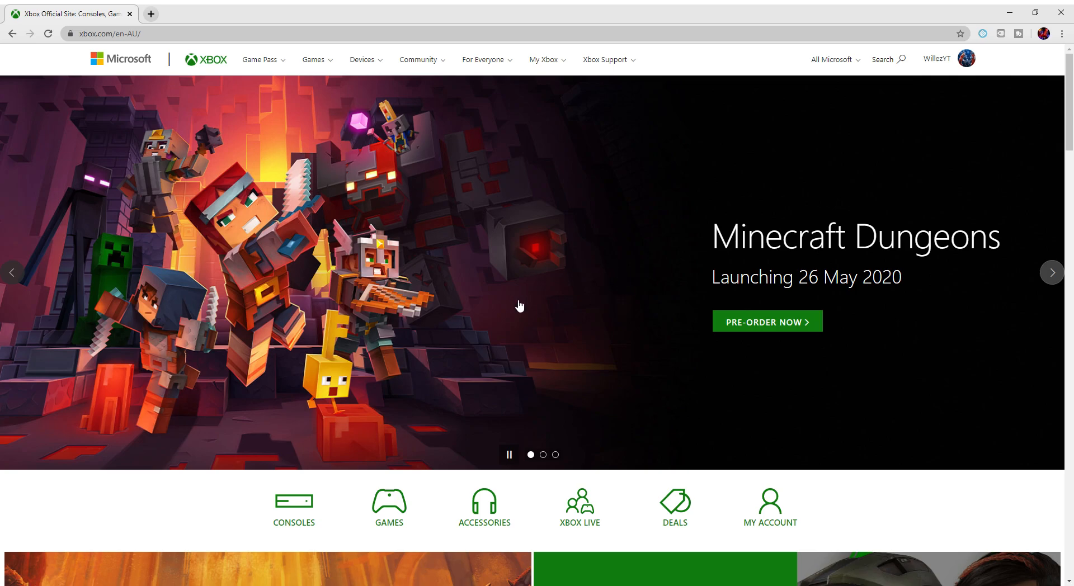
{"action": "mouse_move", "coordinate": [520, 287]}
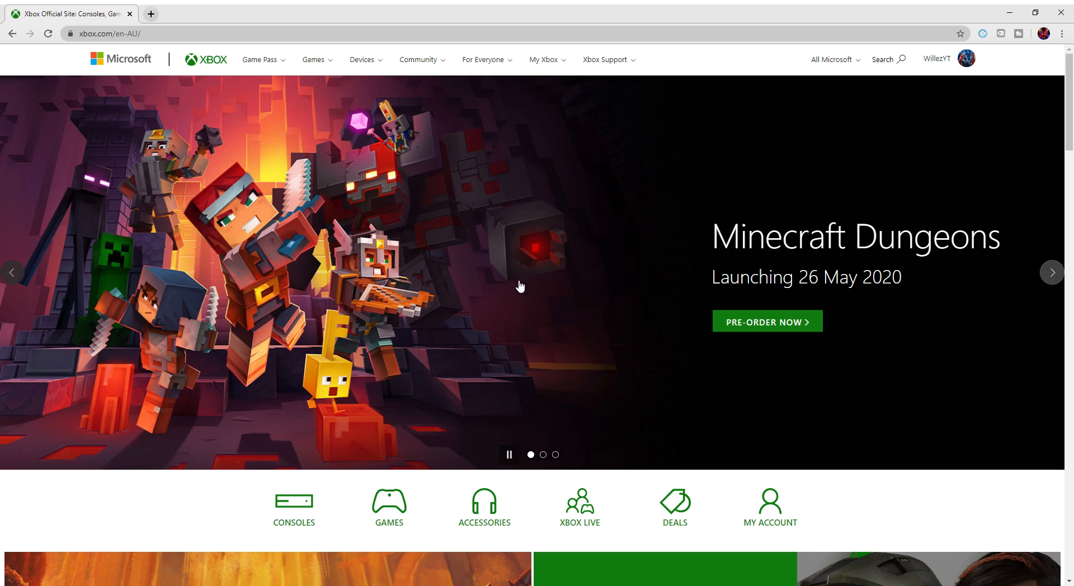
{"action": "mouse_move", "coordinate": [571, 291]}
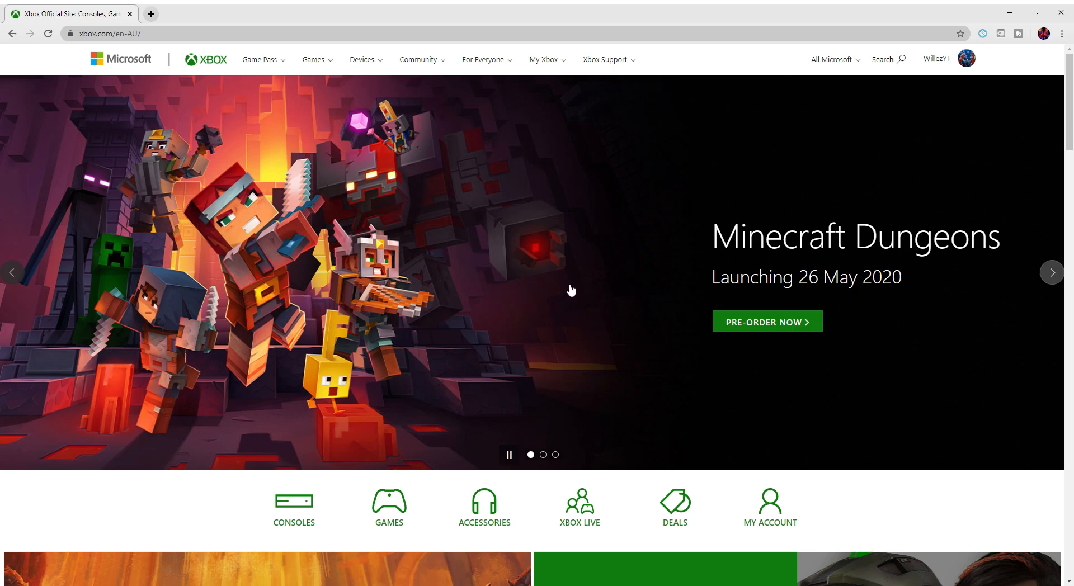
{"action": "mouse_move", "coordinate": [709, 292]}
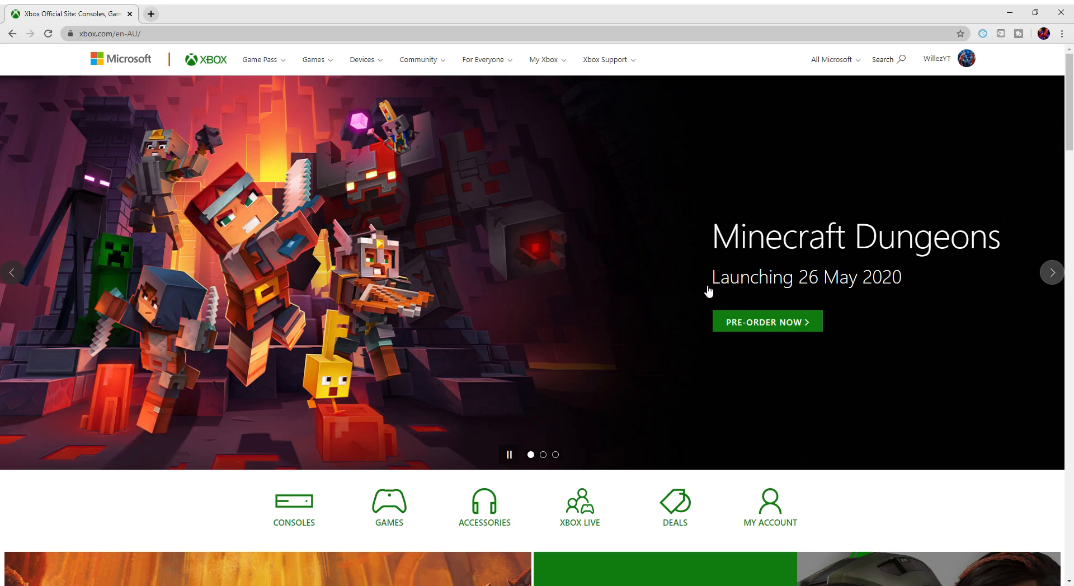
{"action": "mouse_move", "coordinate": [630, 203]}
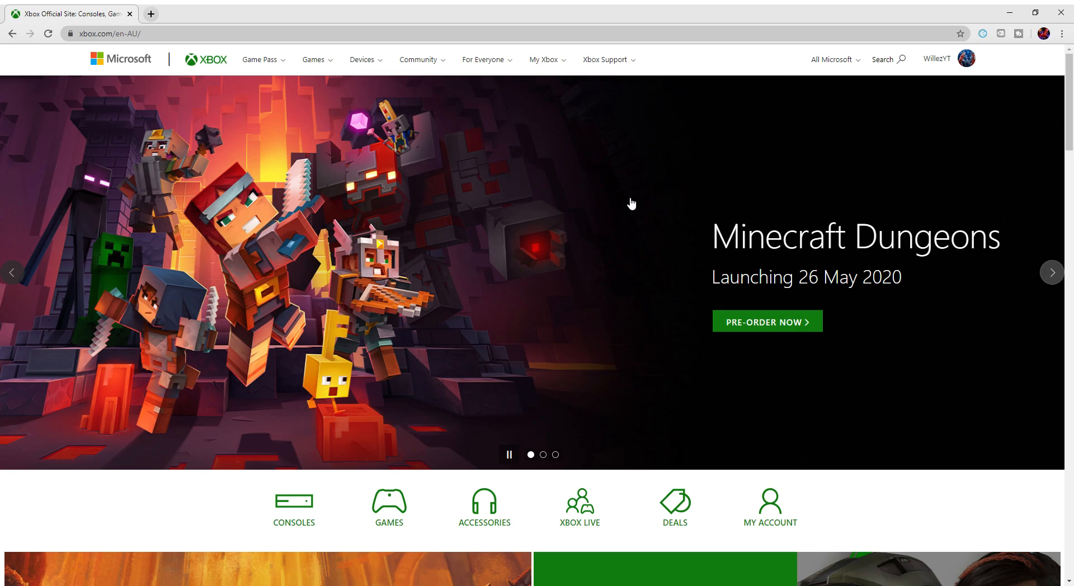
{"action": "mouse_move", "coordinate": [446, 312]}
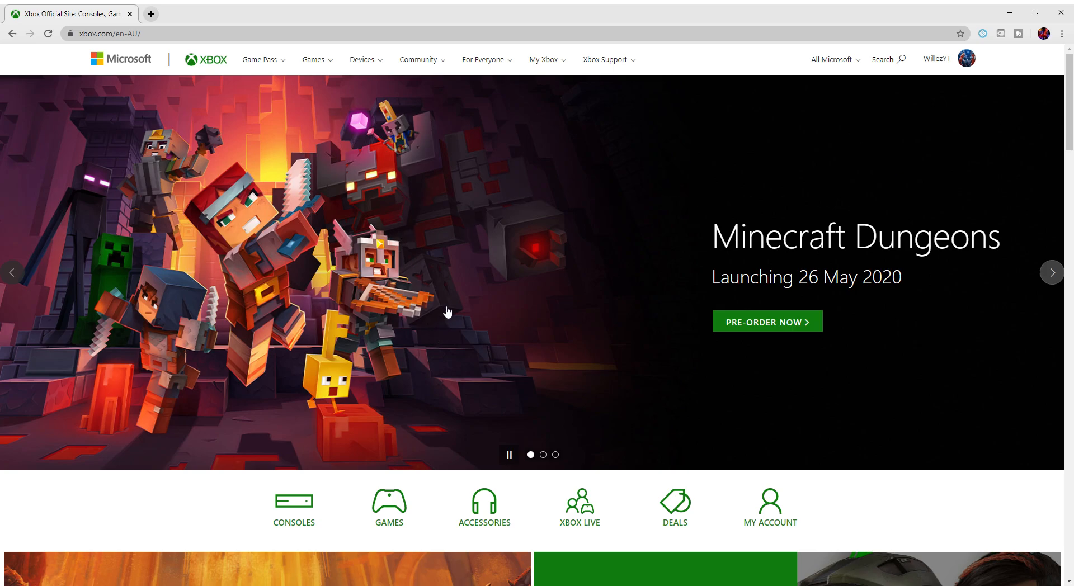
{"action": "mouse_move", "coordinate": [111, 51]}
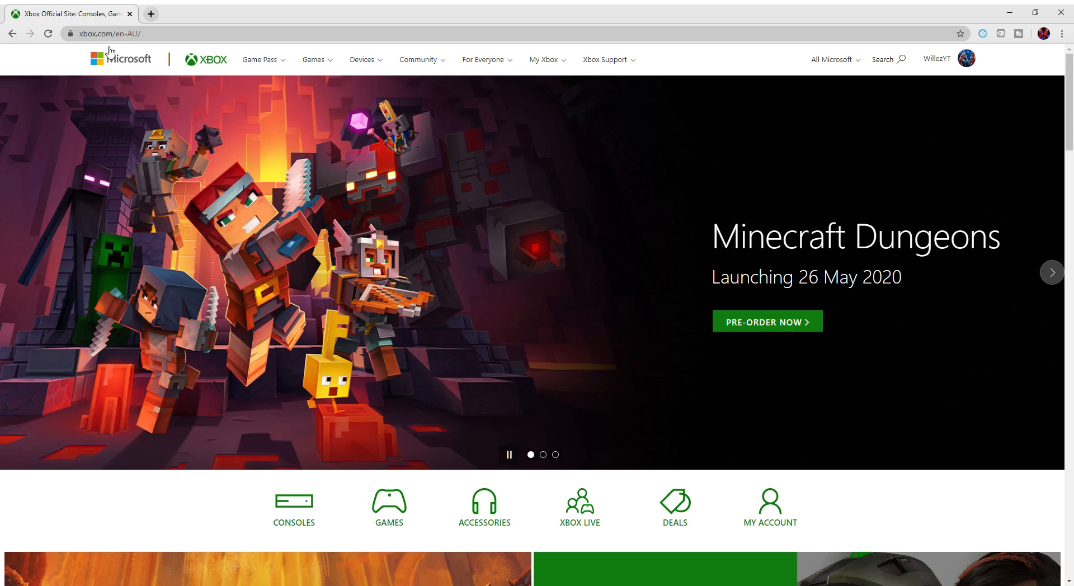
{"action": "mouse_move", "coordinate": [102, 34]}
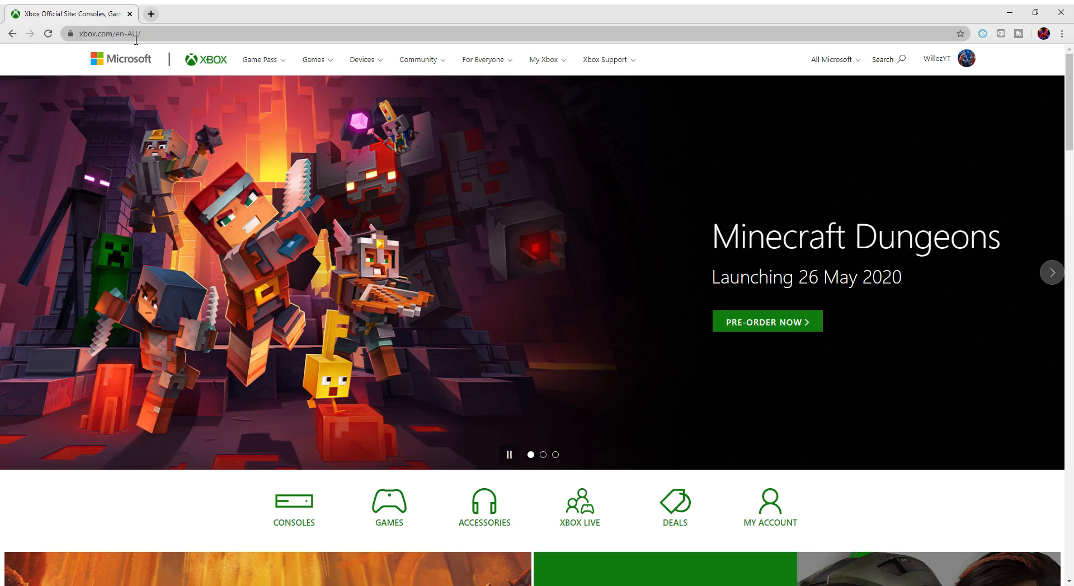
{"action": "mouse_move", "coordinate": [83, 48]}
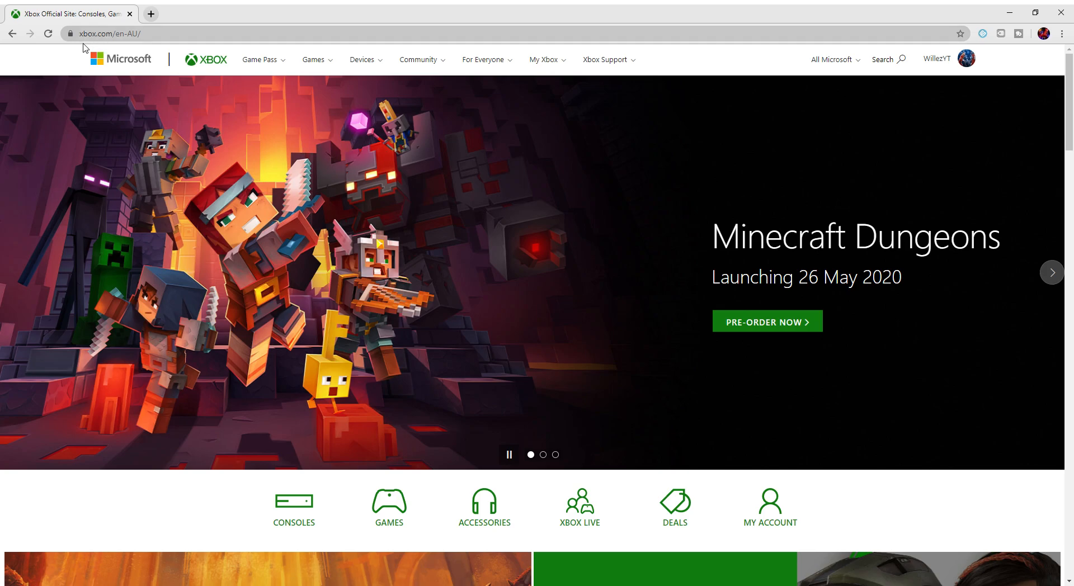
{"action": "mouse_move", "coordinate": [323, 230]}
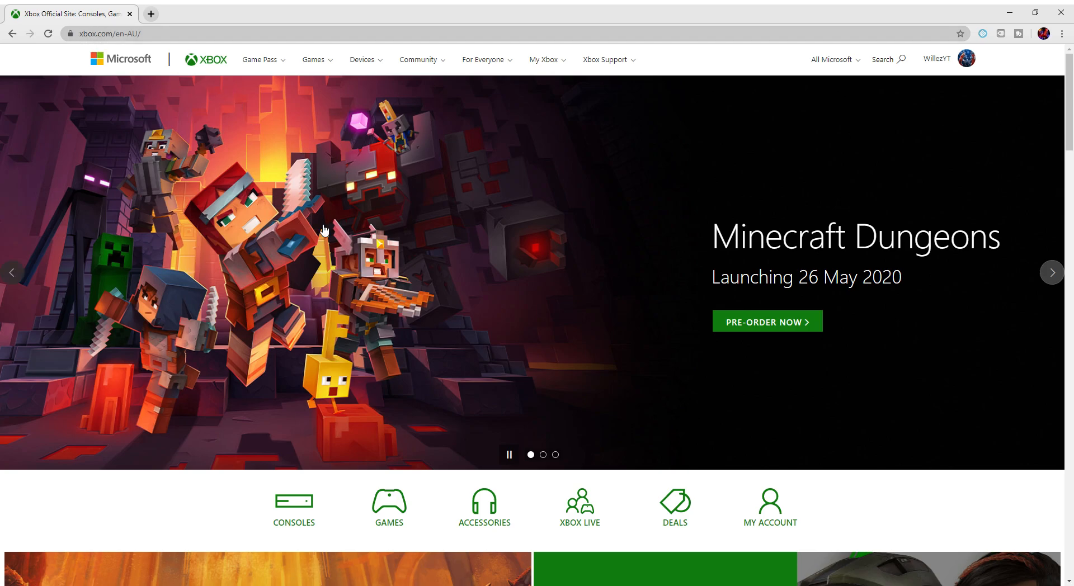
{"action": "mouse_move", "coordinate": [968, 65]}
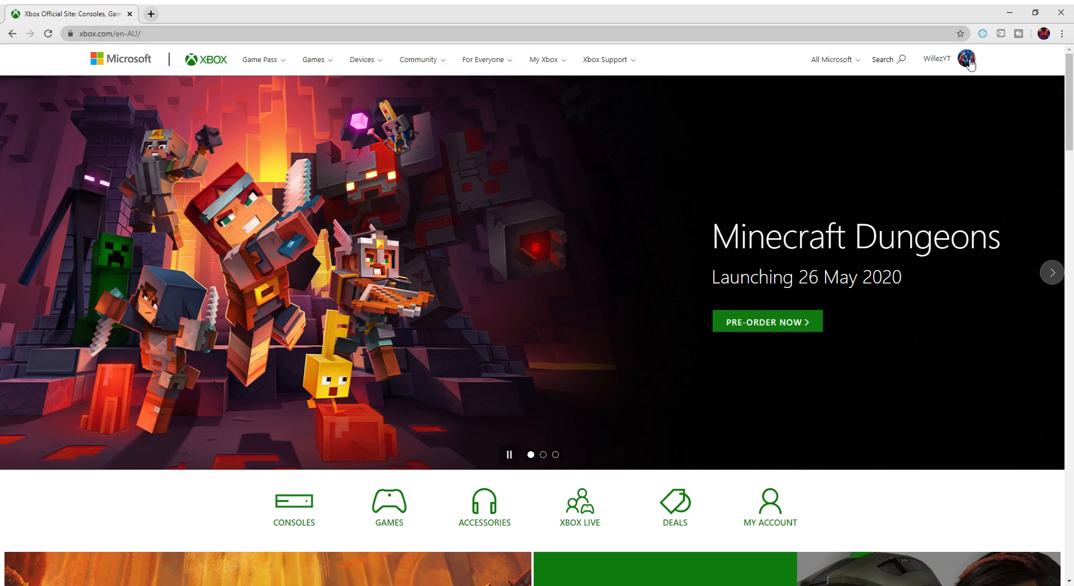
{"action": "mouse_move", "coordinate": [966, 59]}
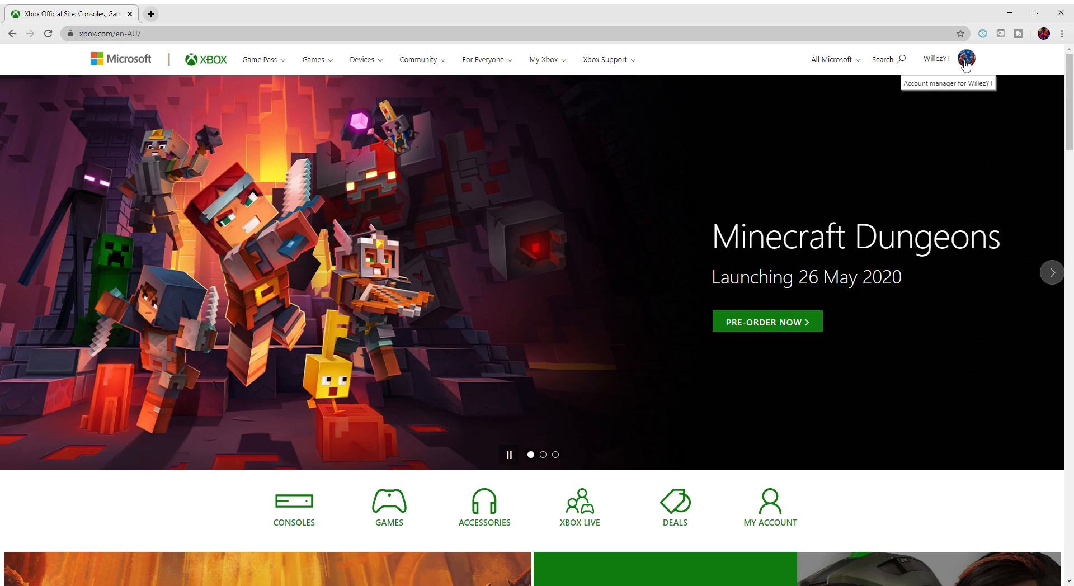
From the account avatar menu, open the Xbox Profile and then its Customize page
{"action": "left_click", "coordinate": [965, 59]}
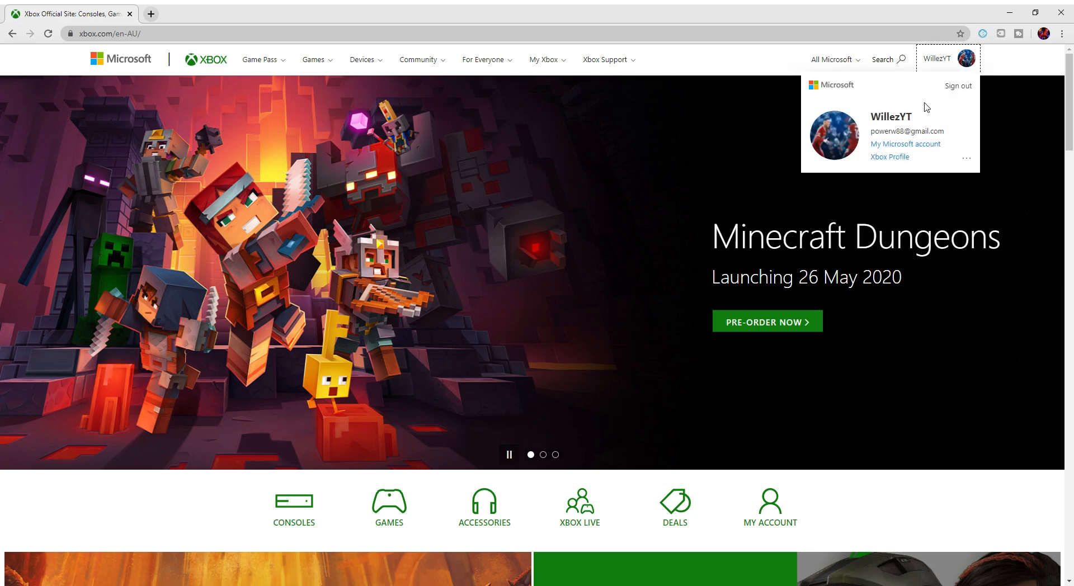
{"action": "mouse_move", "coordinate": [889, 156]}
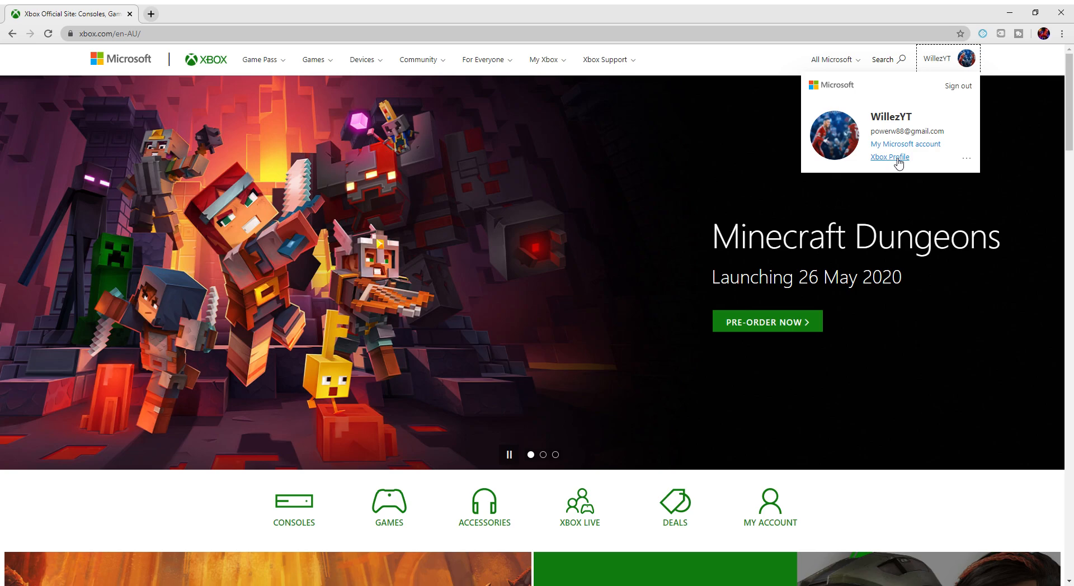
{"action": "left_click", "coordinate": [888, 156]}
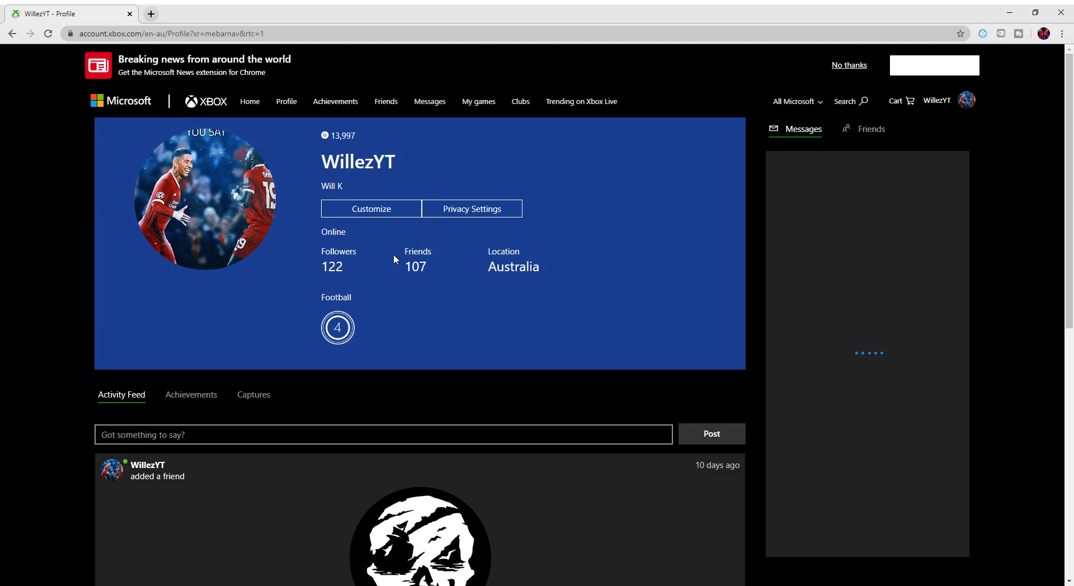
{"action": "left_click", "coordinate": [802, 129]}
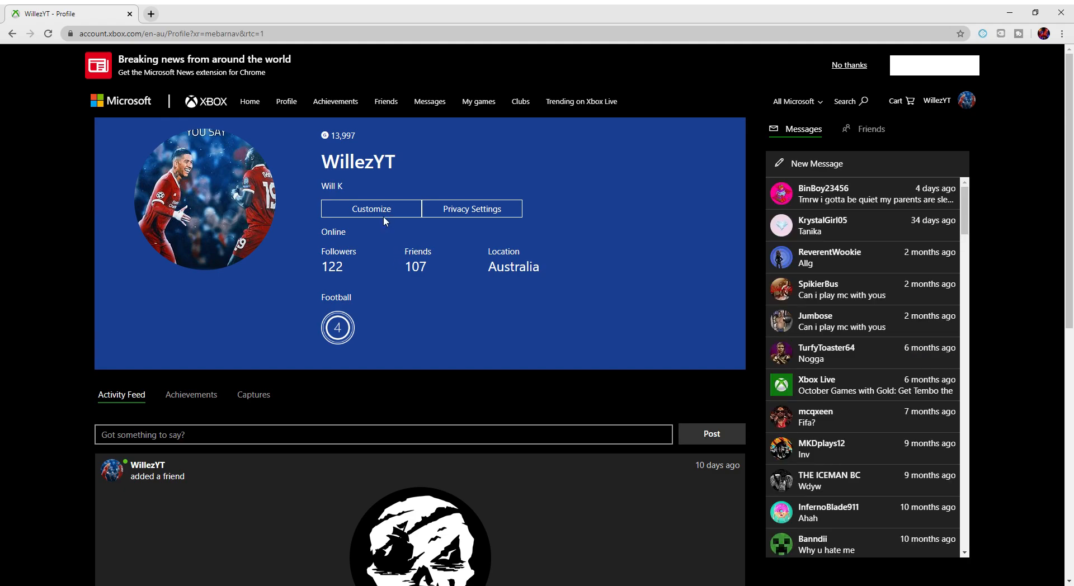
{"action": "left_click", "coordinate": [371, 209]}
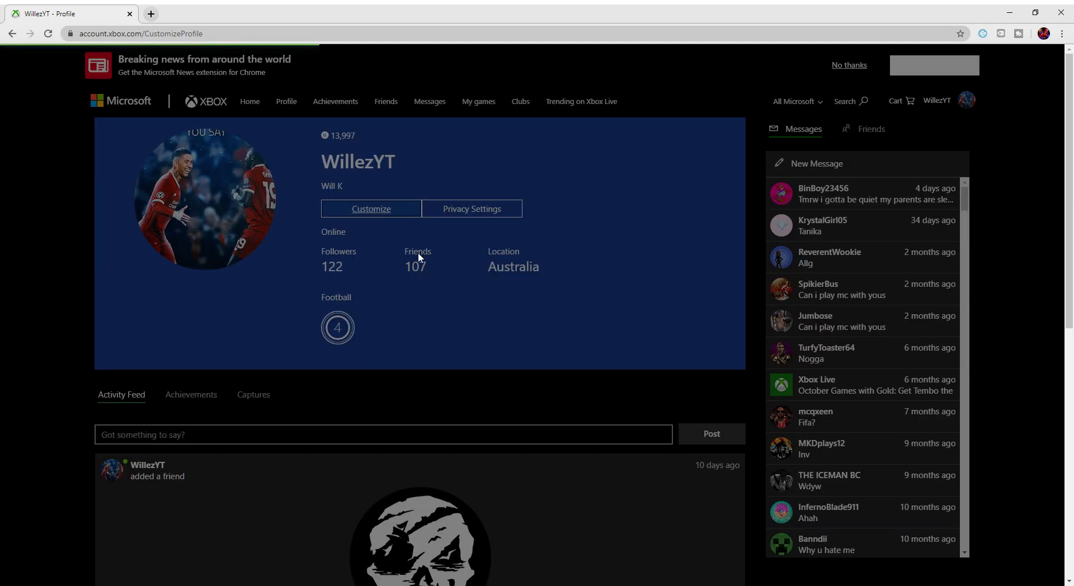
On the Customise Profile page, open the gamertag-change form via the pencil icon
{"action": "left_click", "coordinate": [372, 209]}
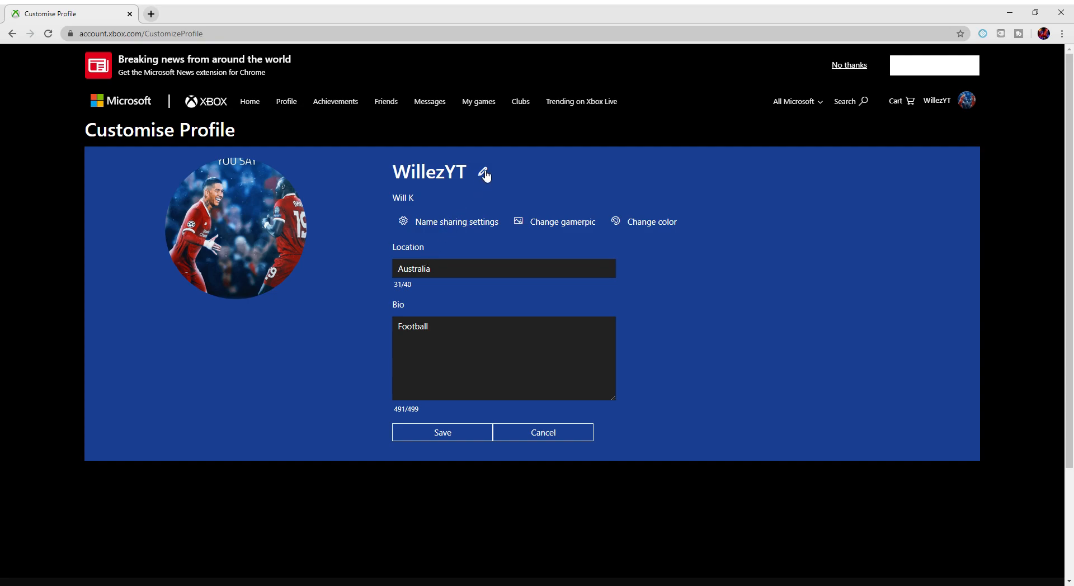
{"action": "mouse_move", "coordinate": [486, 174]}
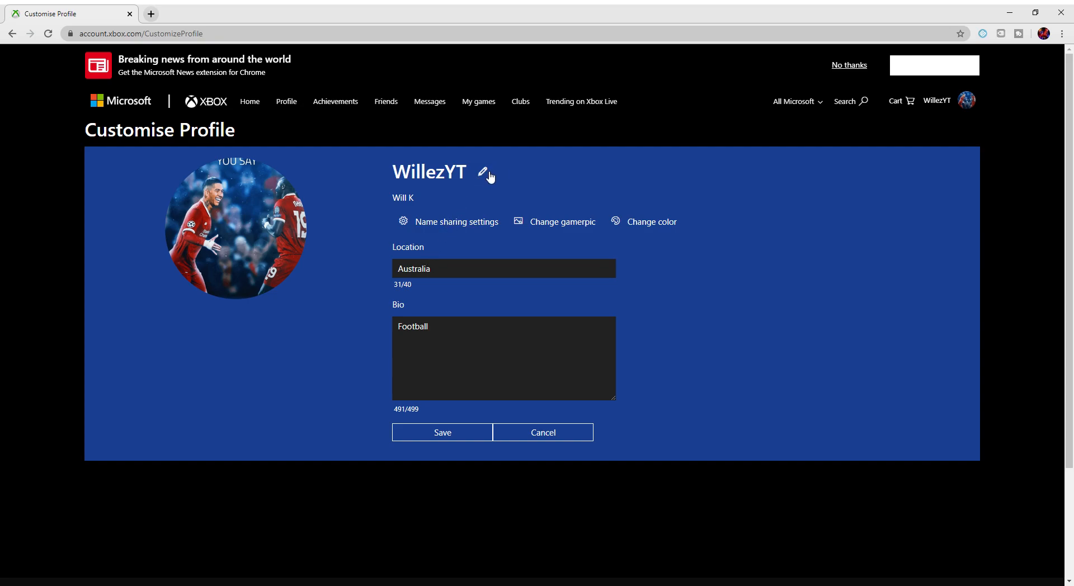
{"action": "left_click", "coordinate": [482, 172]}
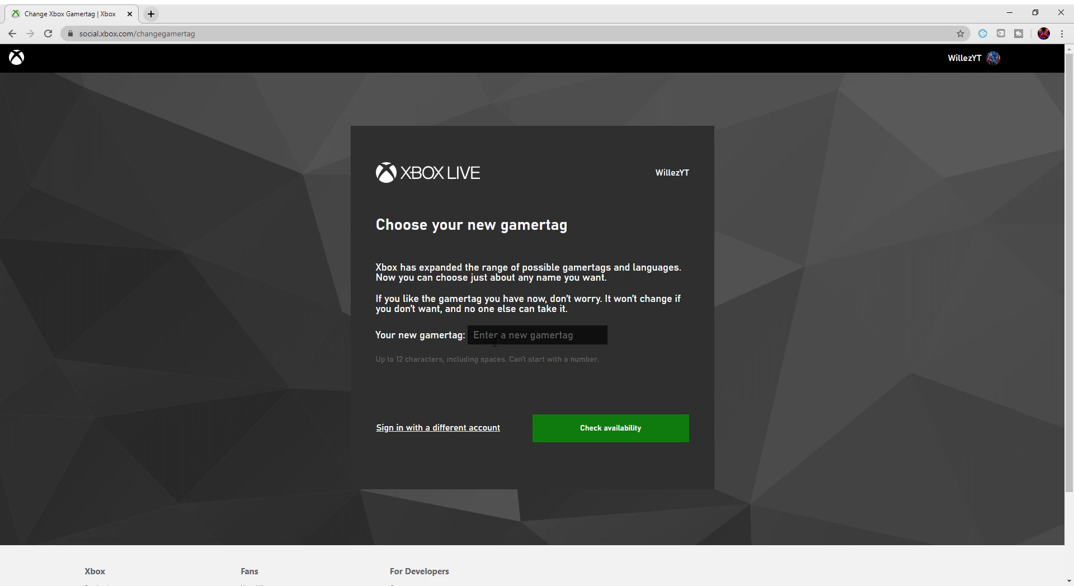
Enter 'Willez' in the 'Your new gamertag' field
{"action": "left_click", "coordinate": [537, 335]}
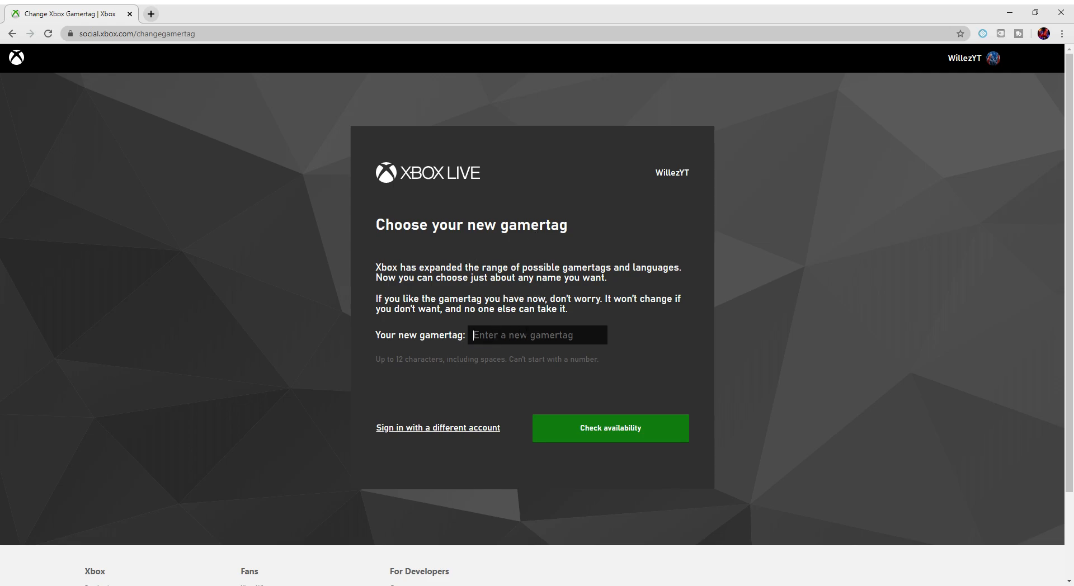
{"action": "type", "text": "Willez"}
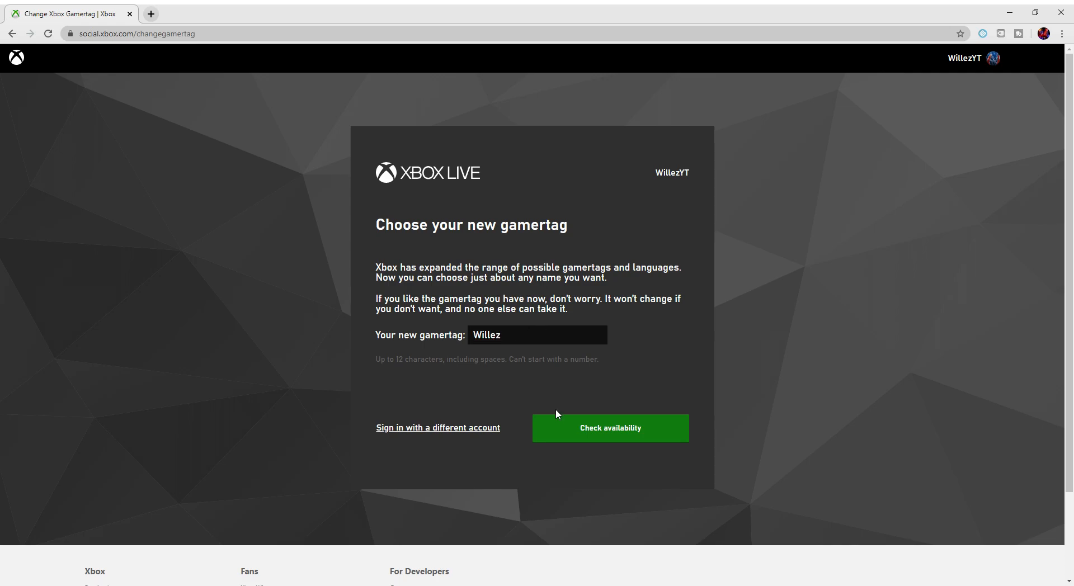
{"action": "mouse_move", "coordinate": [578, 394]}
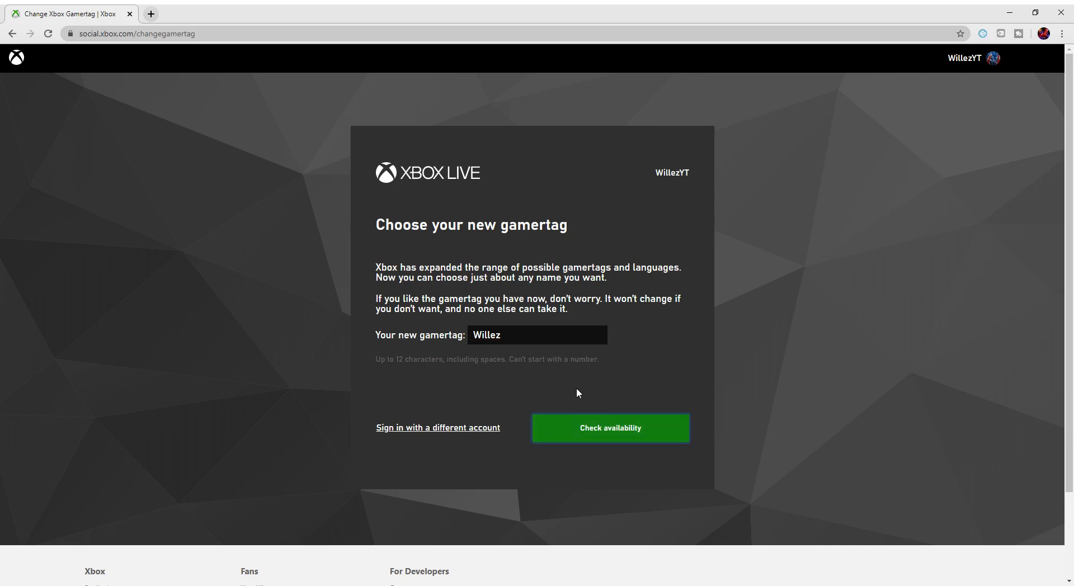
Check availability of Willez and view its preview as Willez#3354
{"action": "left_click", "coordinate": [609, 428]}
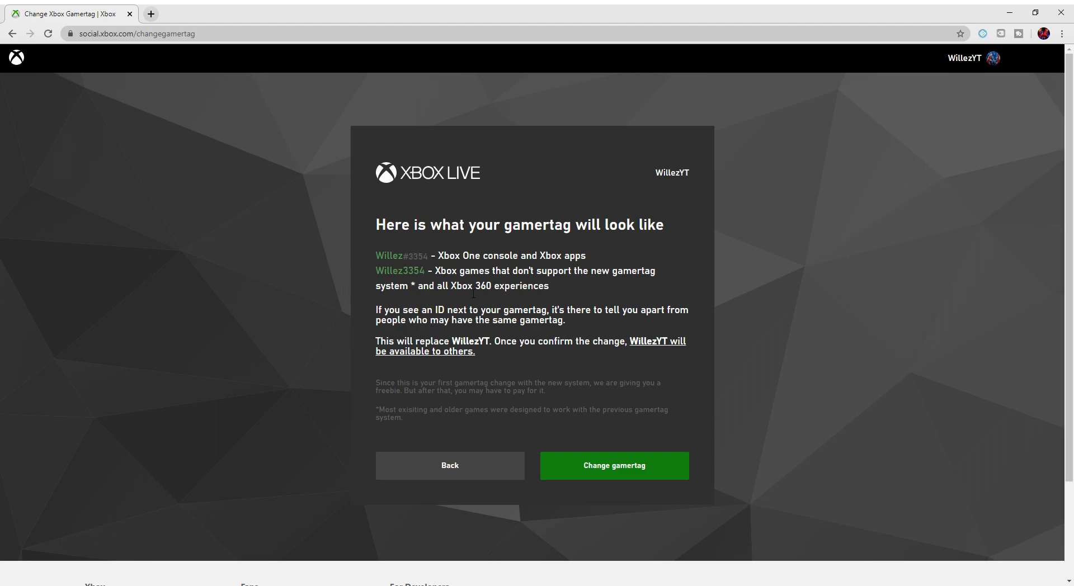
{"action": "mouse_move", "coordinate": [486, 382]}
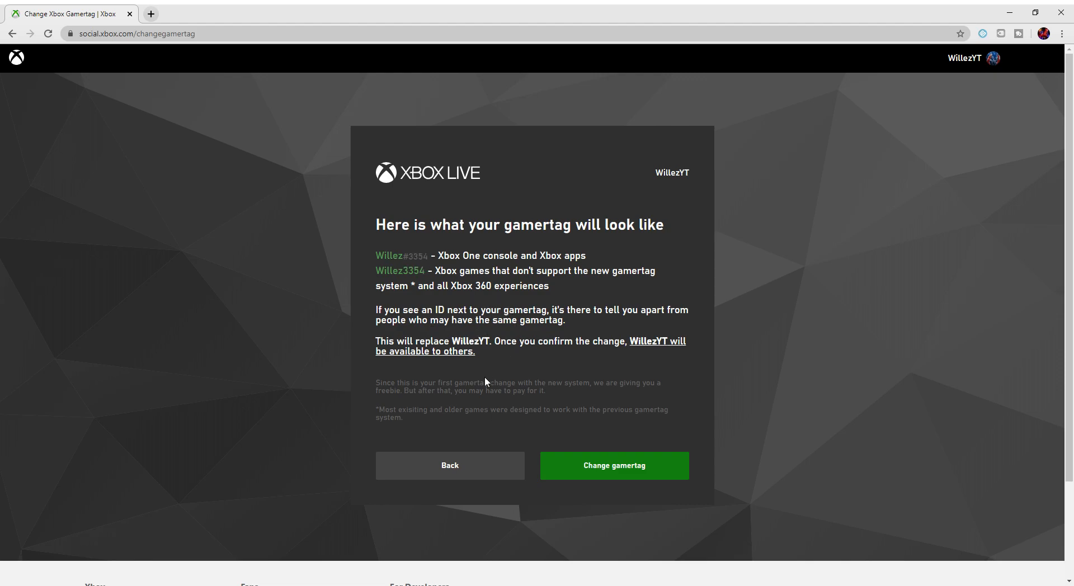
{"action": "mouse_move", "coordinate": [616, 466]}
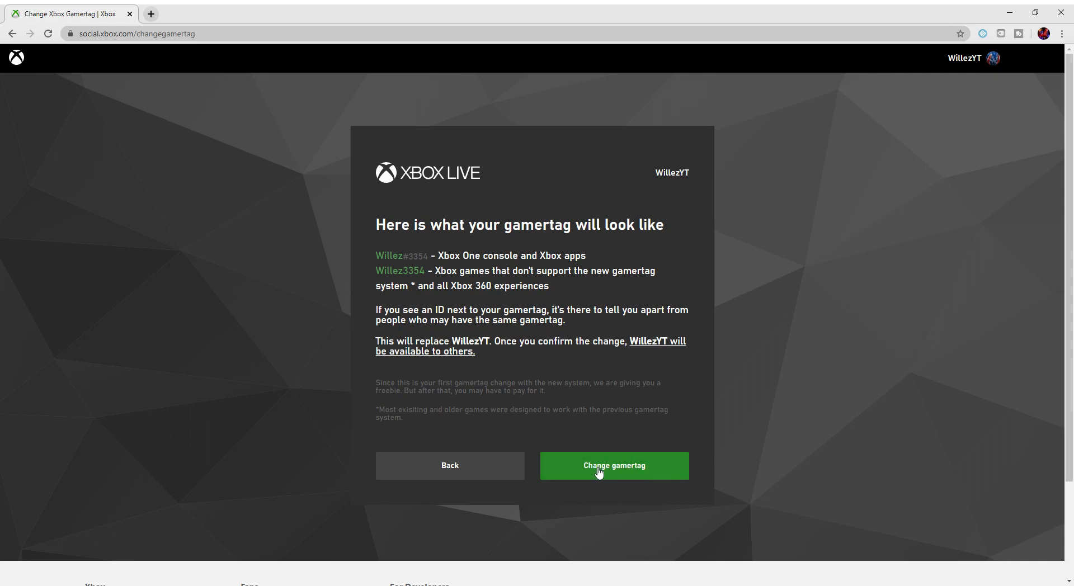
{"action": "mouse_move", "coordinate": [643, 458]}
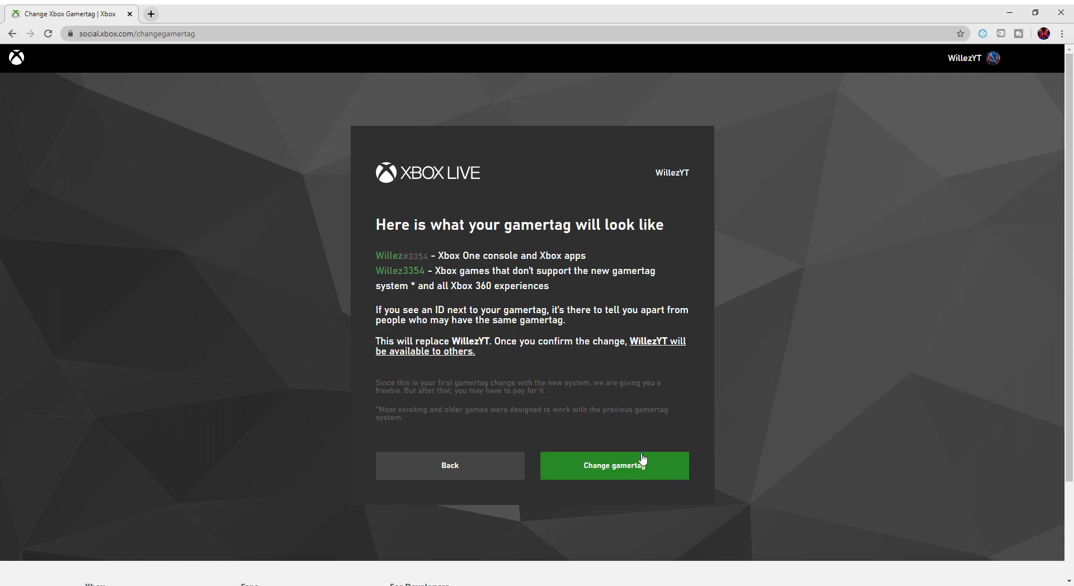
{"action": "mouse_move", "coordinate": [518, 443]}
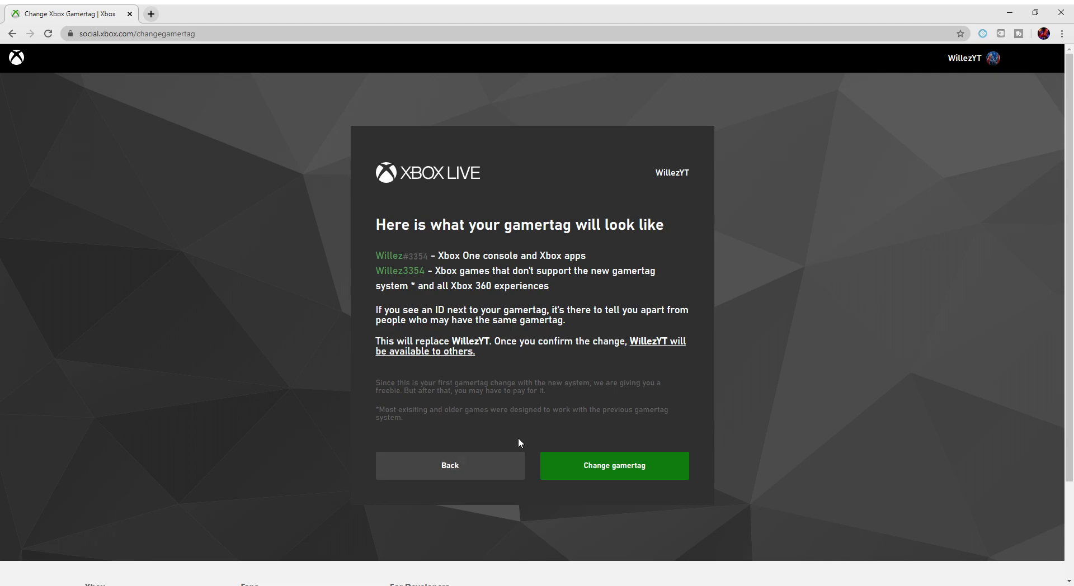
Go back to the gamertag form and enter 'MadDino222' as the new gamertag
{"action": "left_click", "coordinate": [449, 466]}
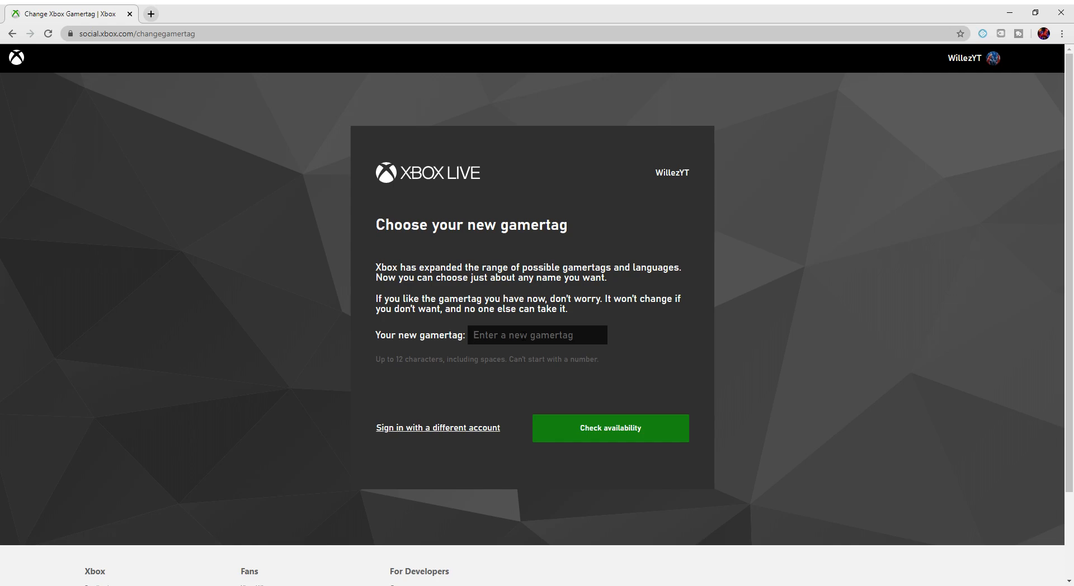
{"action": "type", "text": "Mad"}
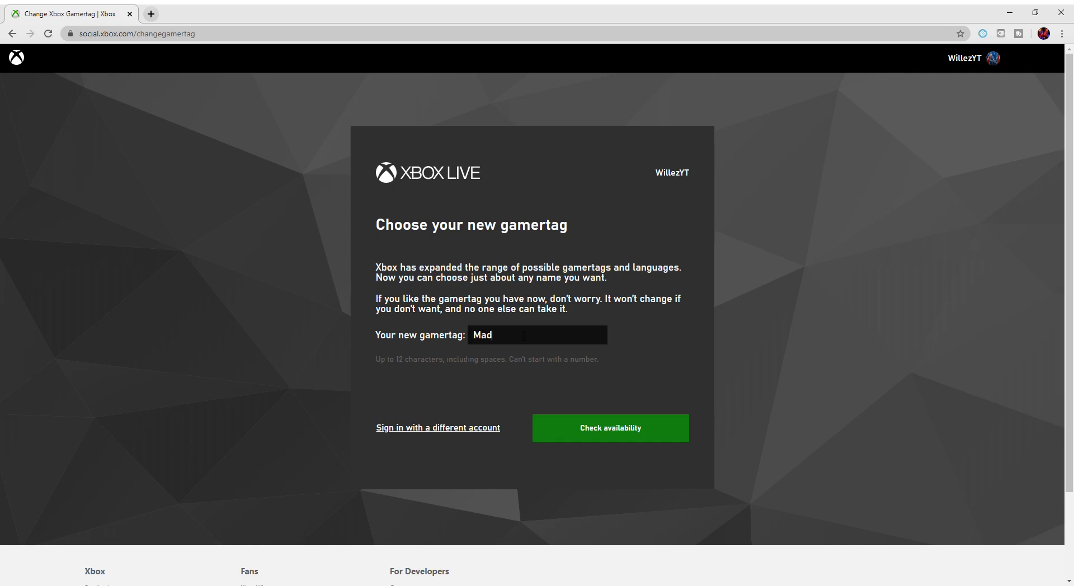
{"action": "type", "text": "Dino"}
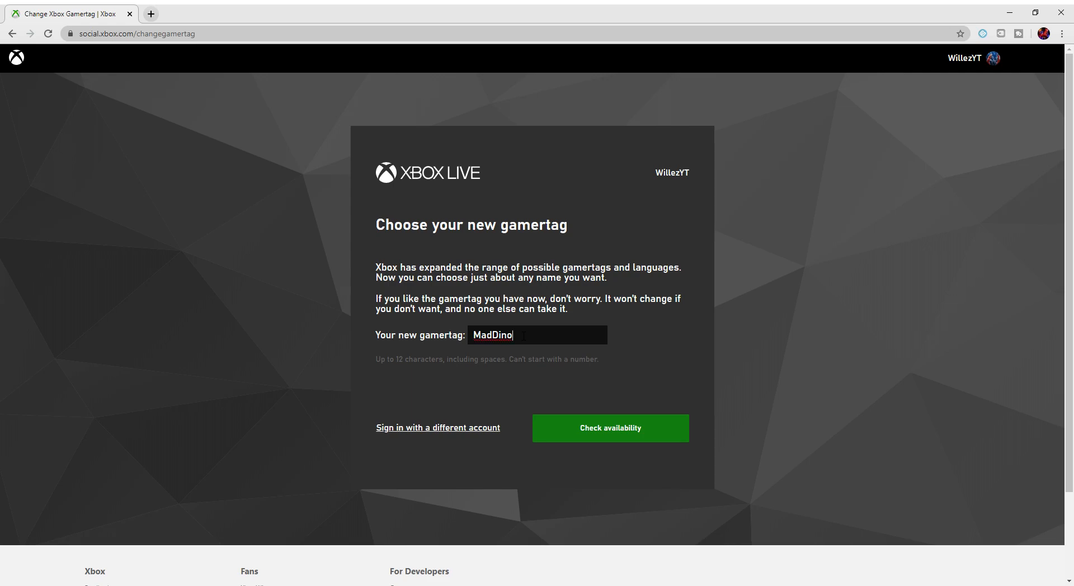
{"action": "type", "text": "222"}
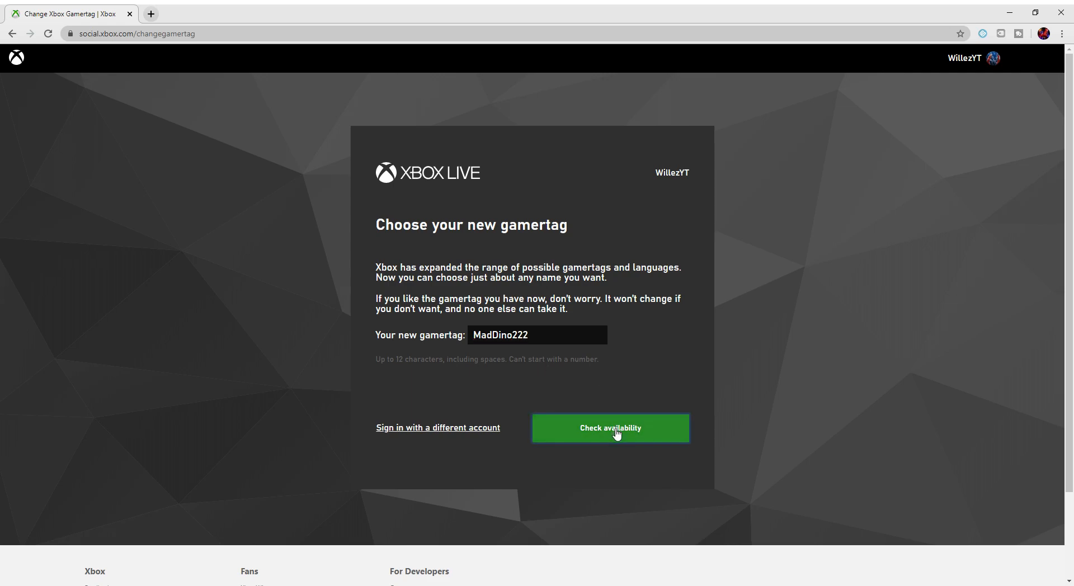
Check MadDino222's availability and view its suffix-free preview ready to confirm
{"action": "left_click", "coordinate": [610, 428]}
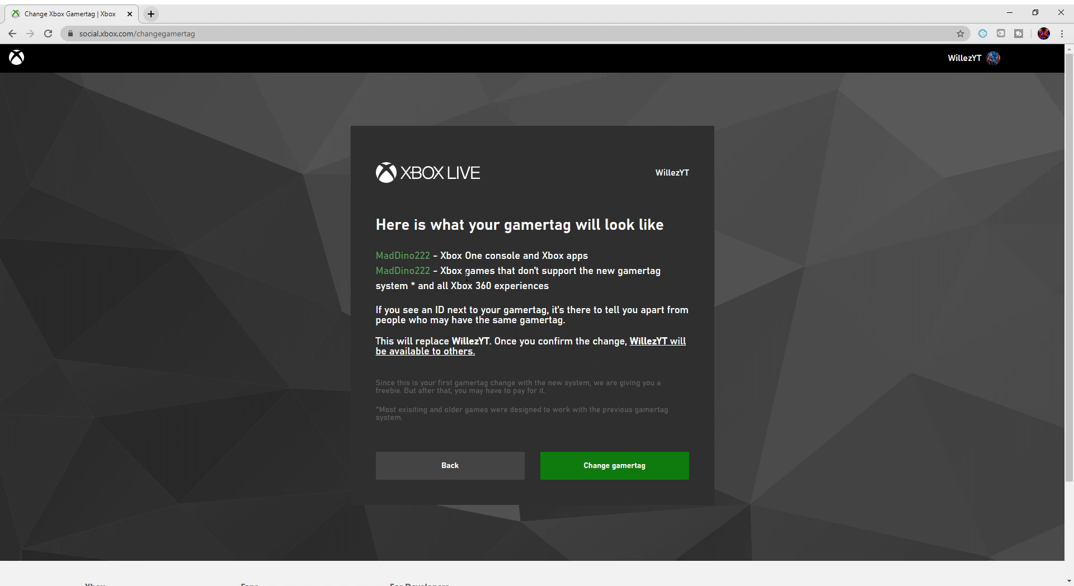
{"action": "mouse_move", "coordinate": [450, 466]}
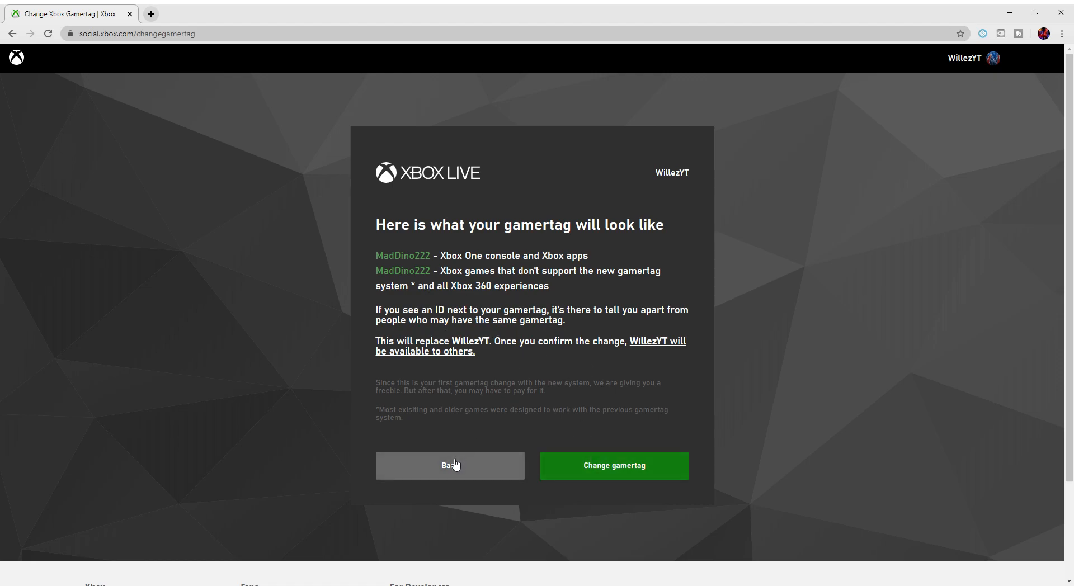
{"action": "mouse_move", "coordinate": [522, 383]}
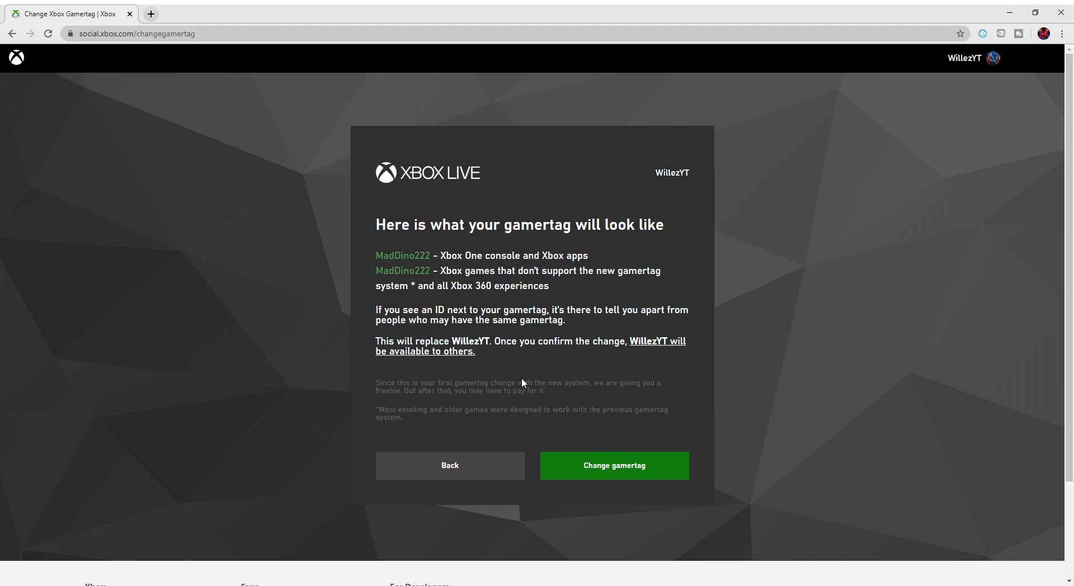
{"action": "mouse_move", "coordinate": [473, 422]}
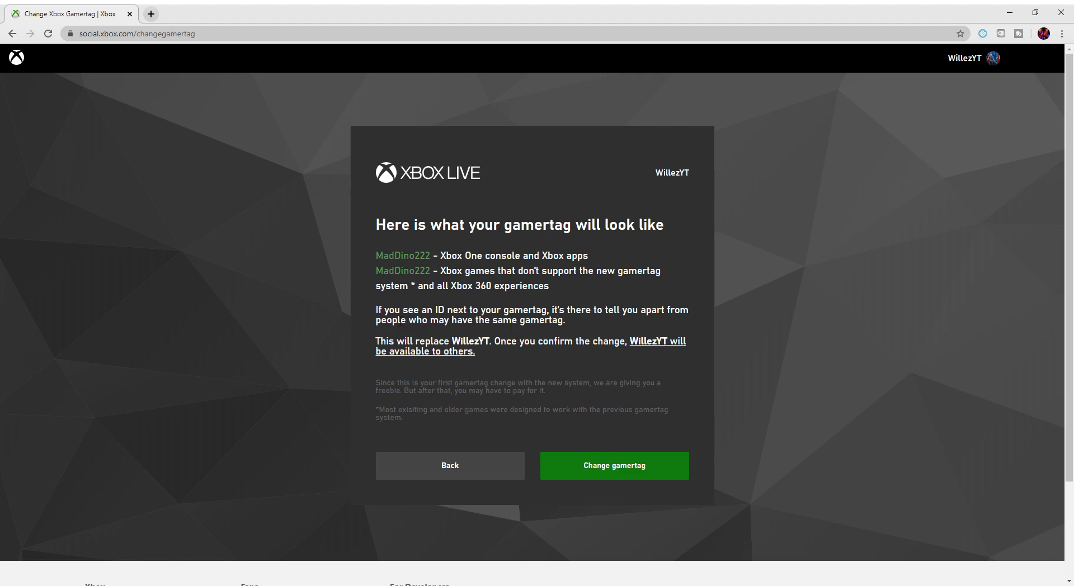
{"action": "mouse_move", "coordinate": [235, 235]}
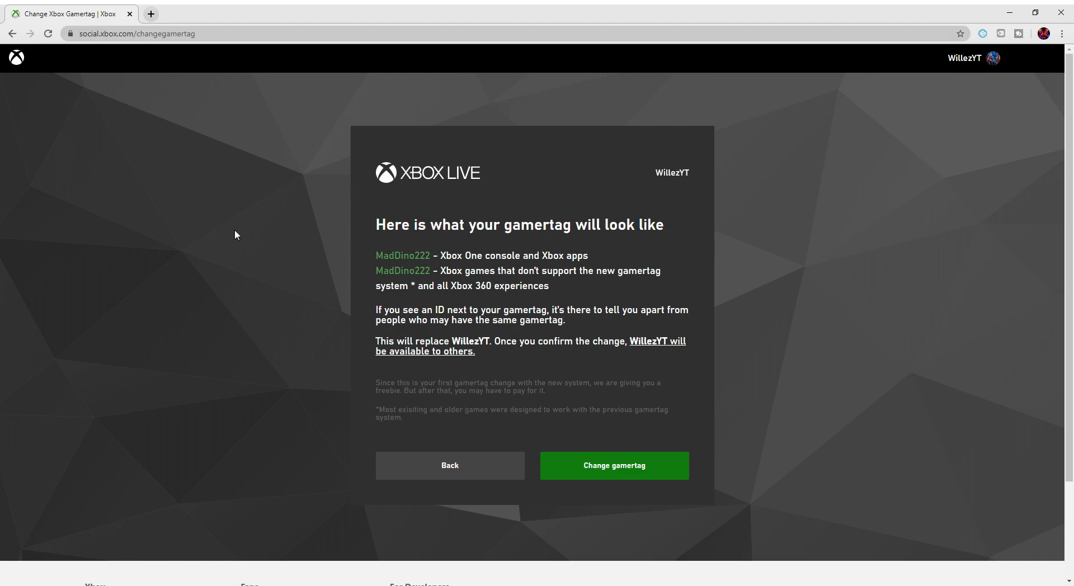
{"action": "mouse_move", "coordinate": [355, 241]}
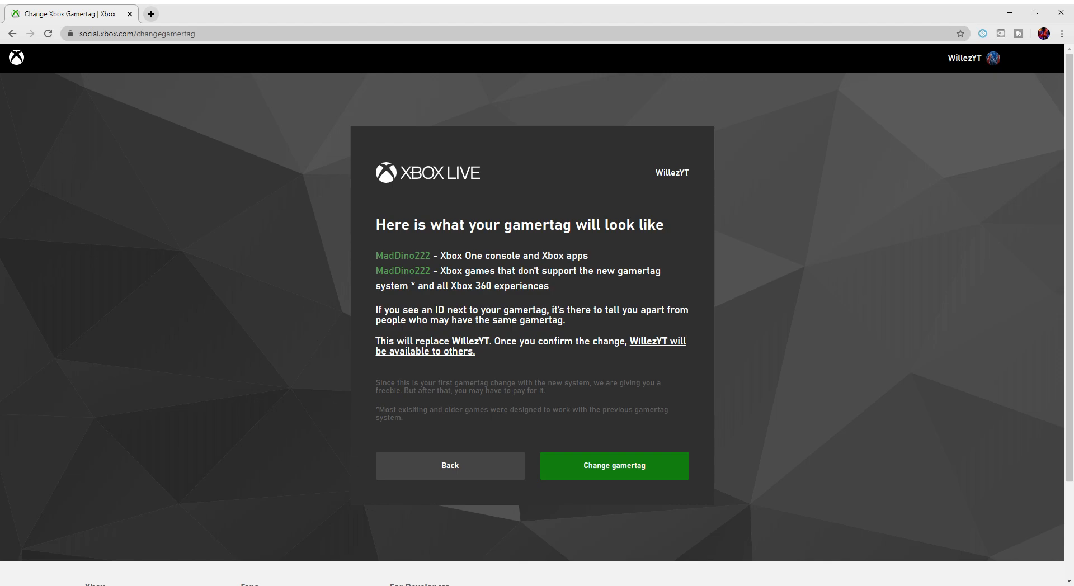
{"action": "mouse_move", "coordinate": [262, 246]}
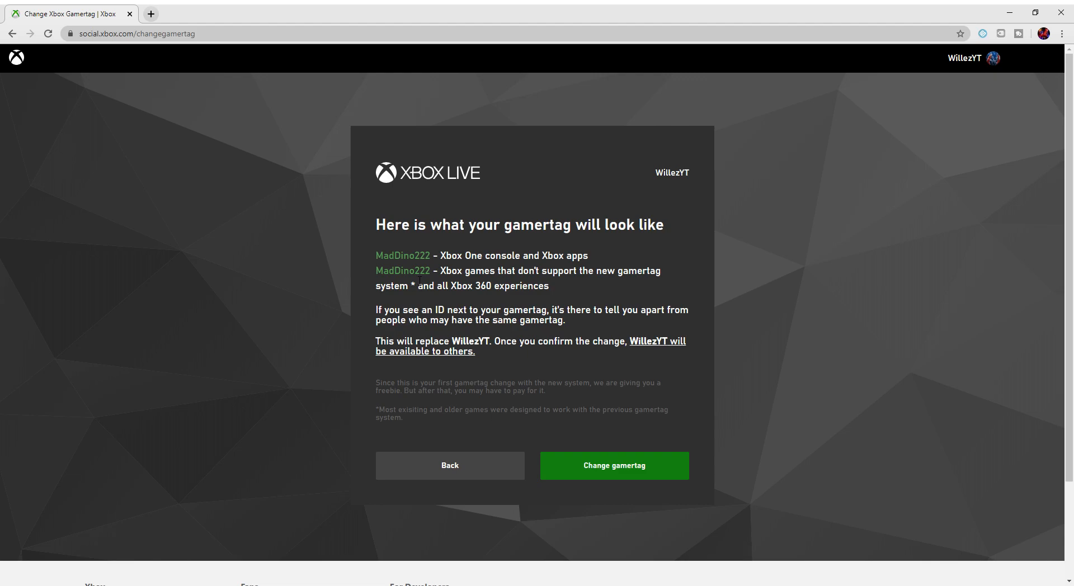
{"action": "mouse_move", "coordinate": [522, 240]}
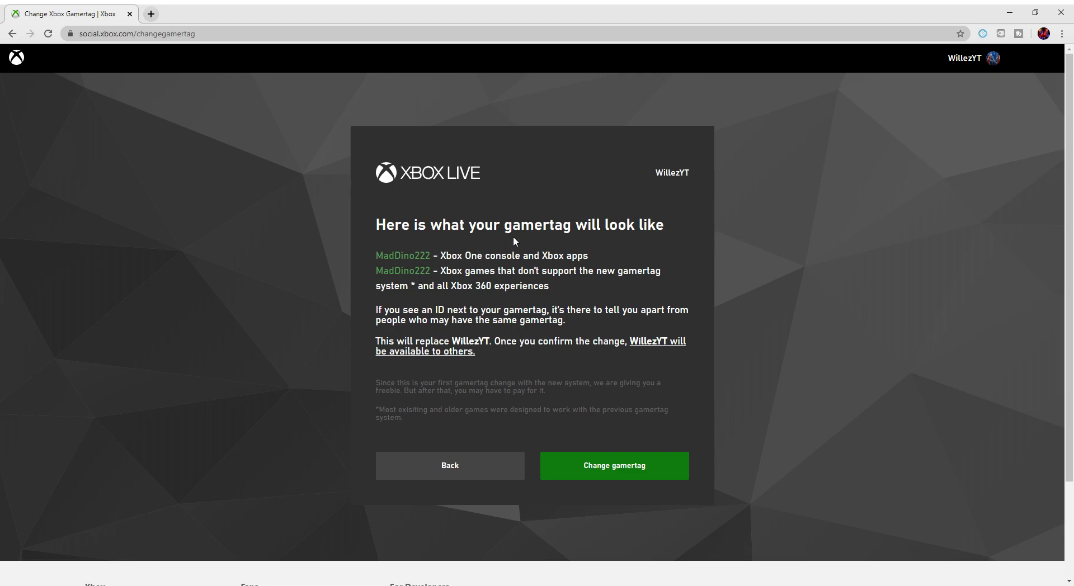
{"action": "mouse_move", "coordinate": [509, 247]}
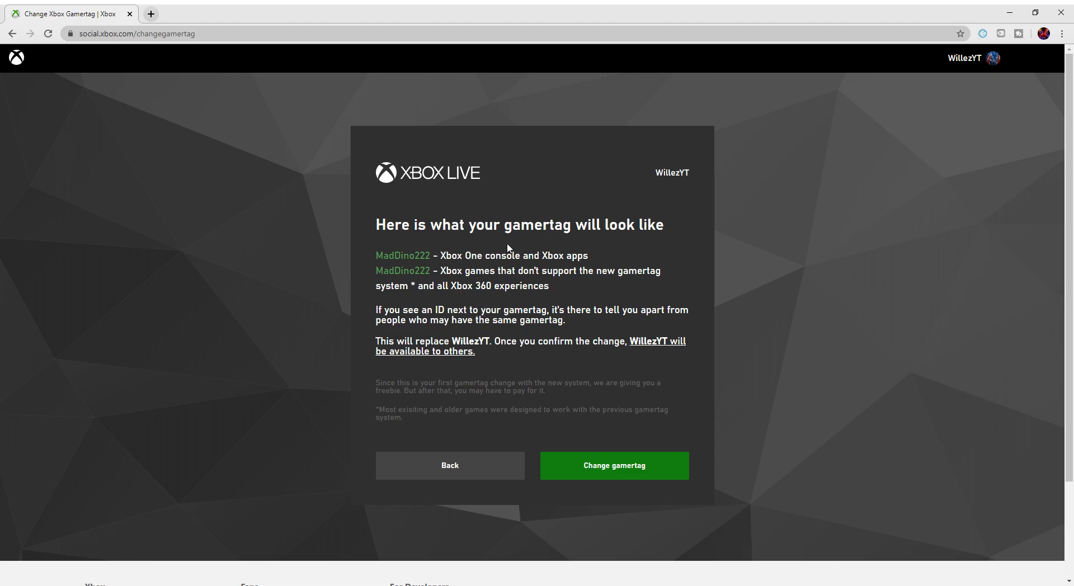
{"action": "mouse_move", "coordinate": [450, 247]}
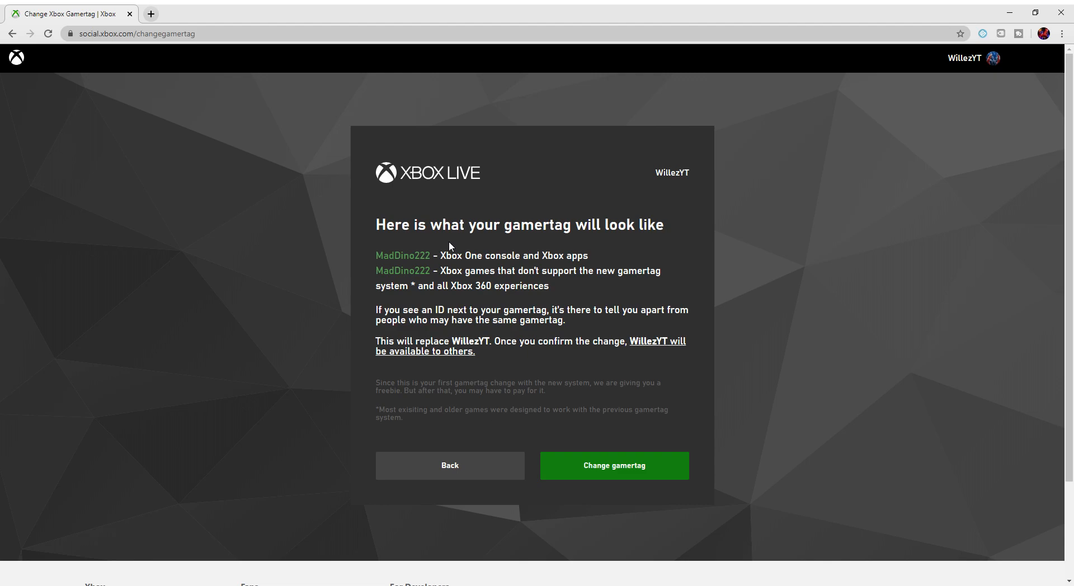
{"action": "mouse_move", "coordinate": [544, 239]}
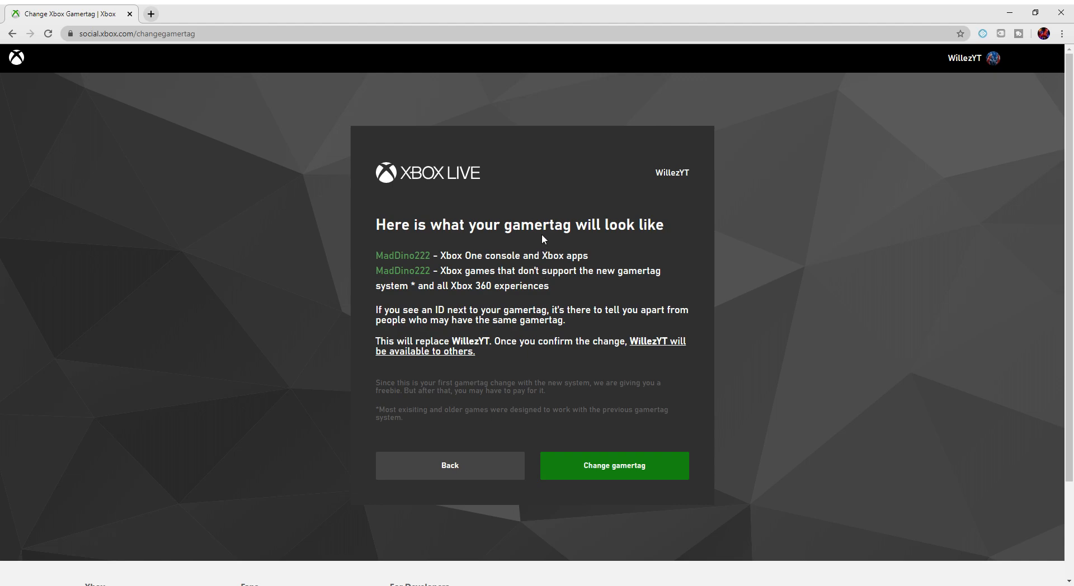
{"action": "mouse_move", "coordinate": [997, 129]}
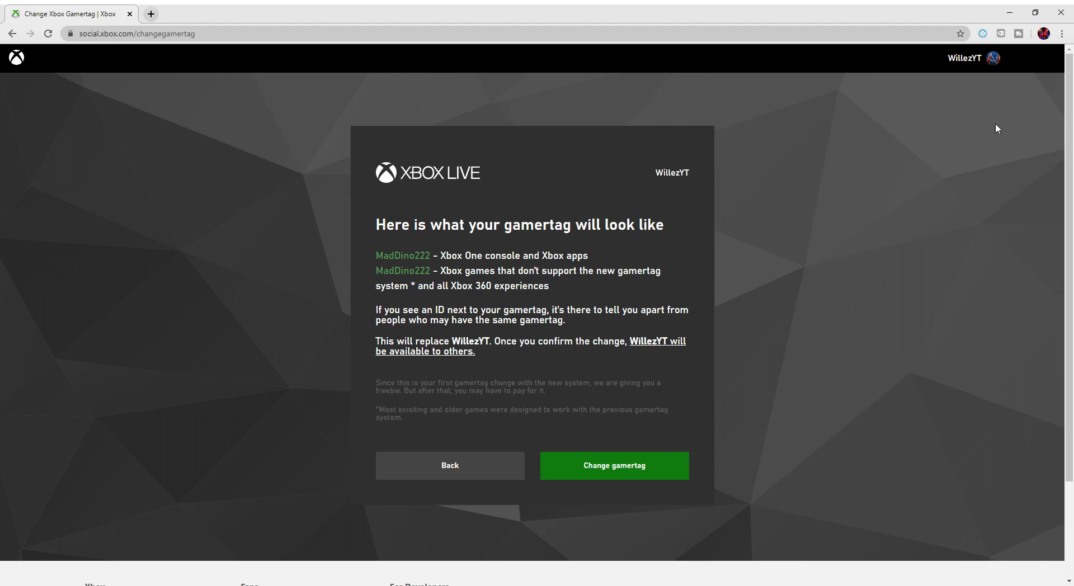